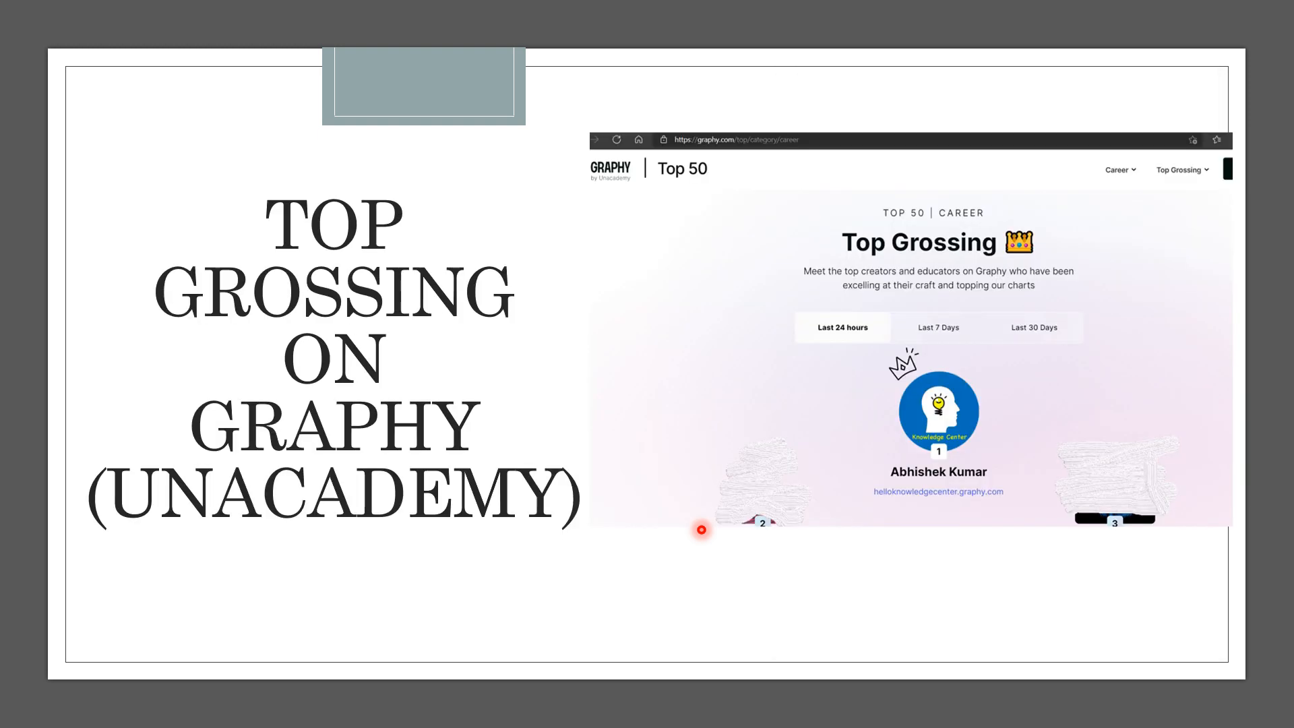
mouse_move(581, 552)
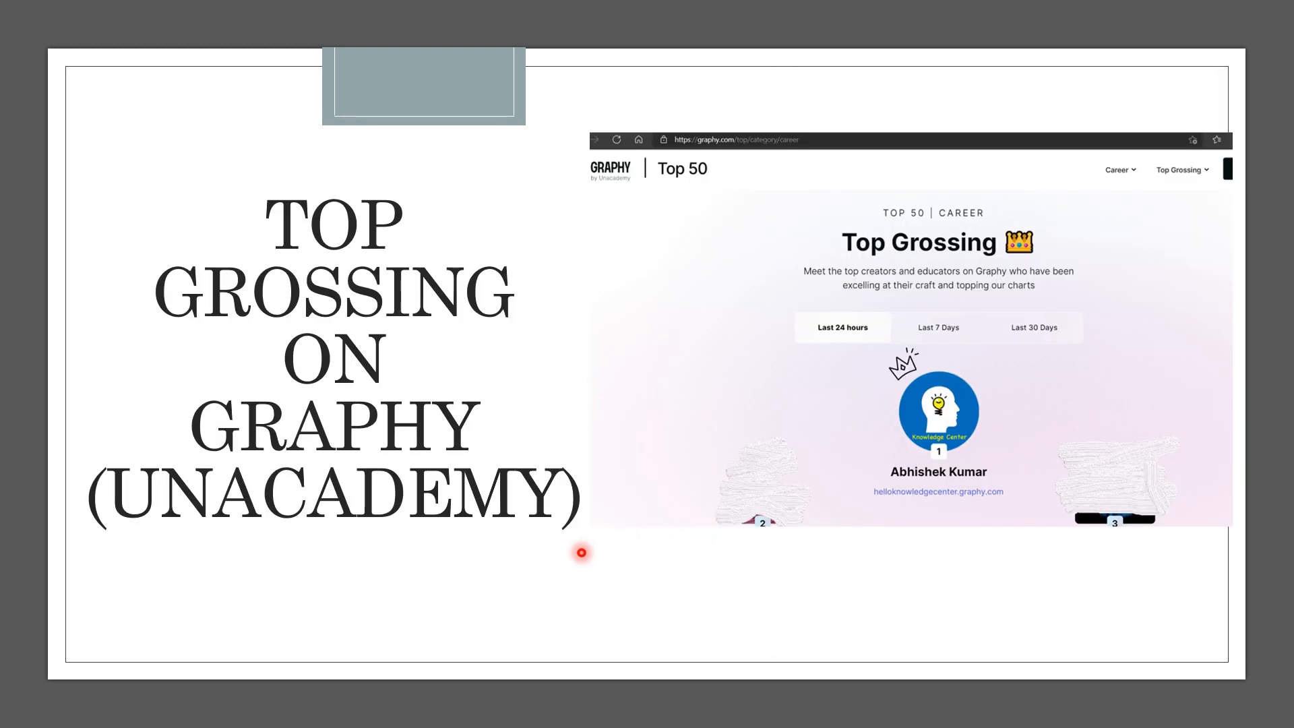
mouse_move(735, 292)
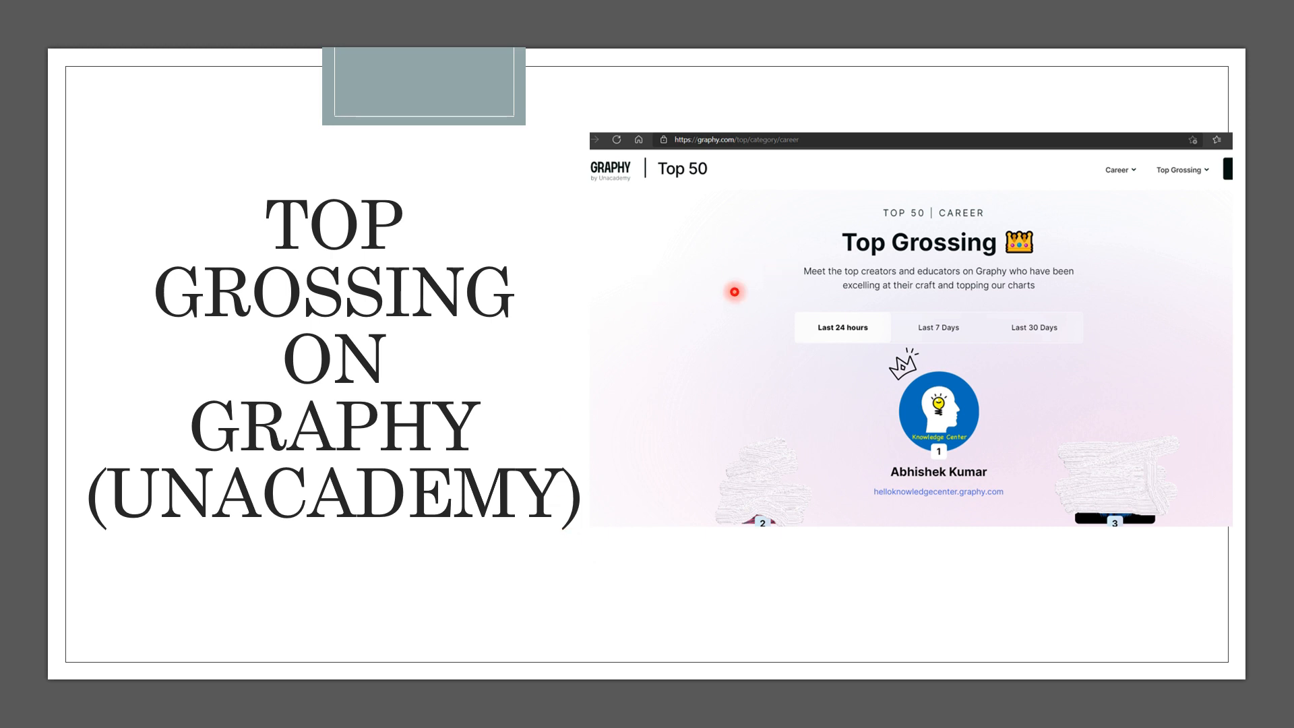
mouse_move(513, 376)
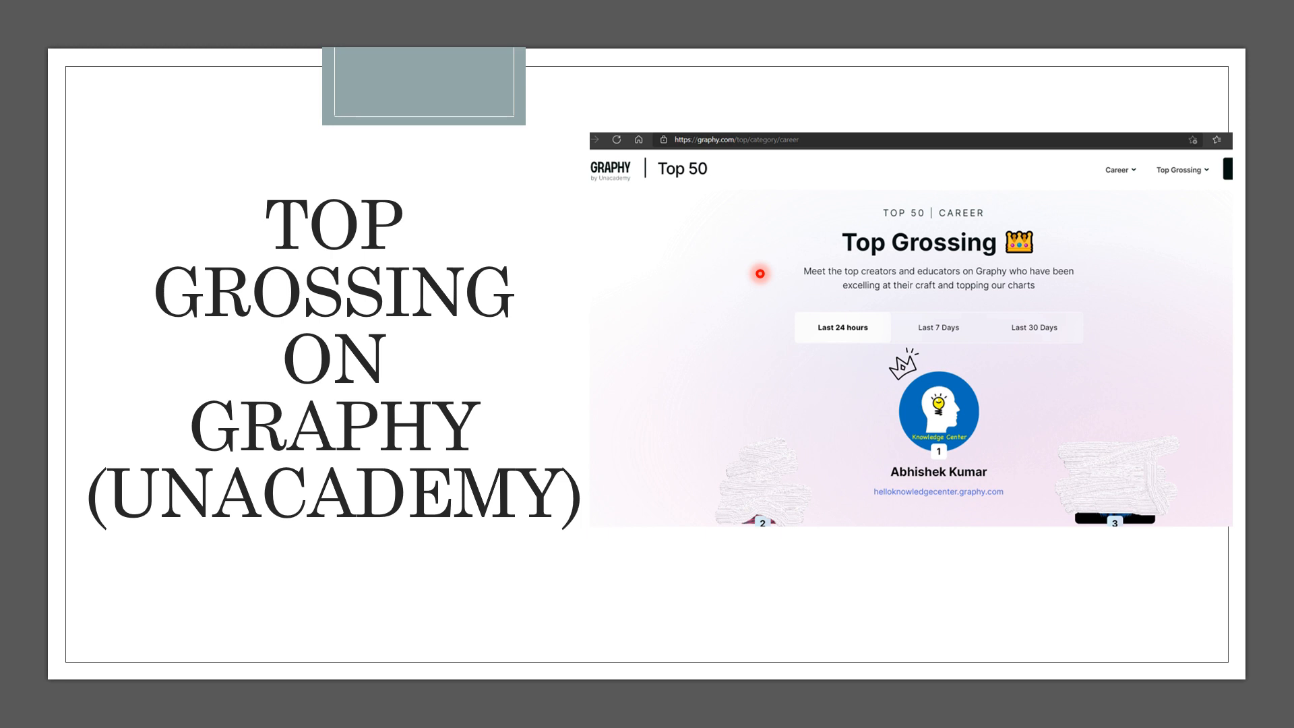
mouse_move(684, 343)
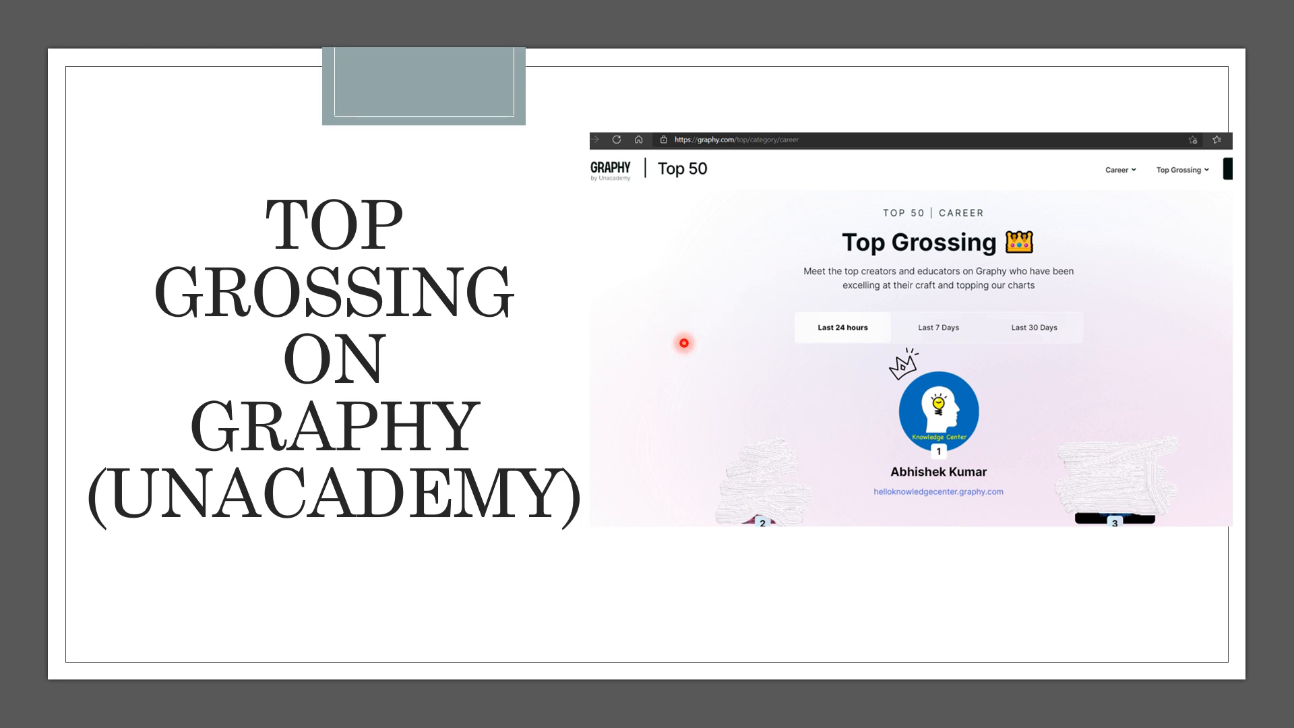
mouse_move(1047, 217)
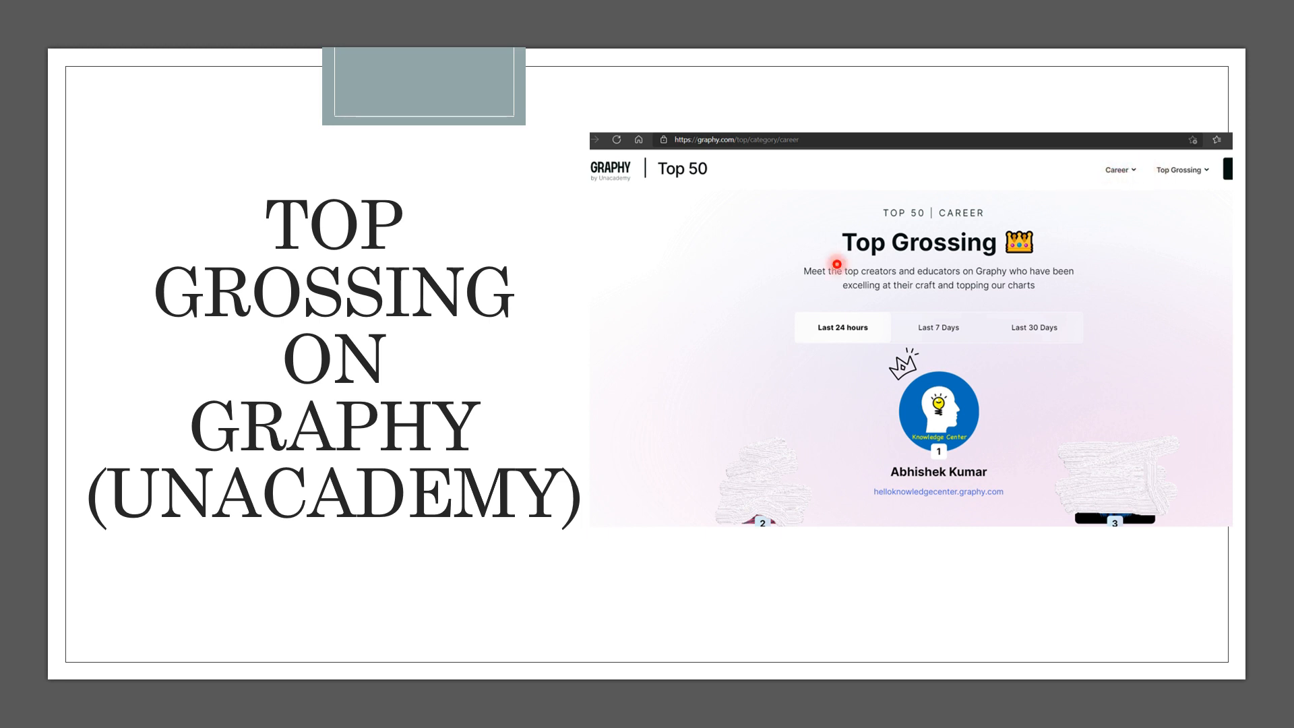
mouse_move(1142, 191)
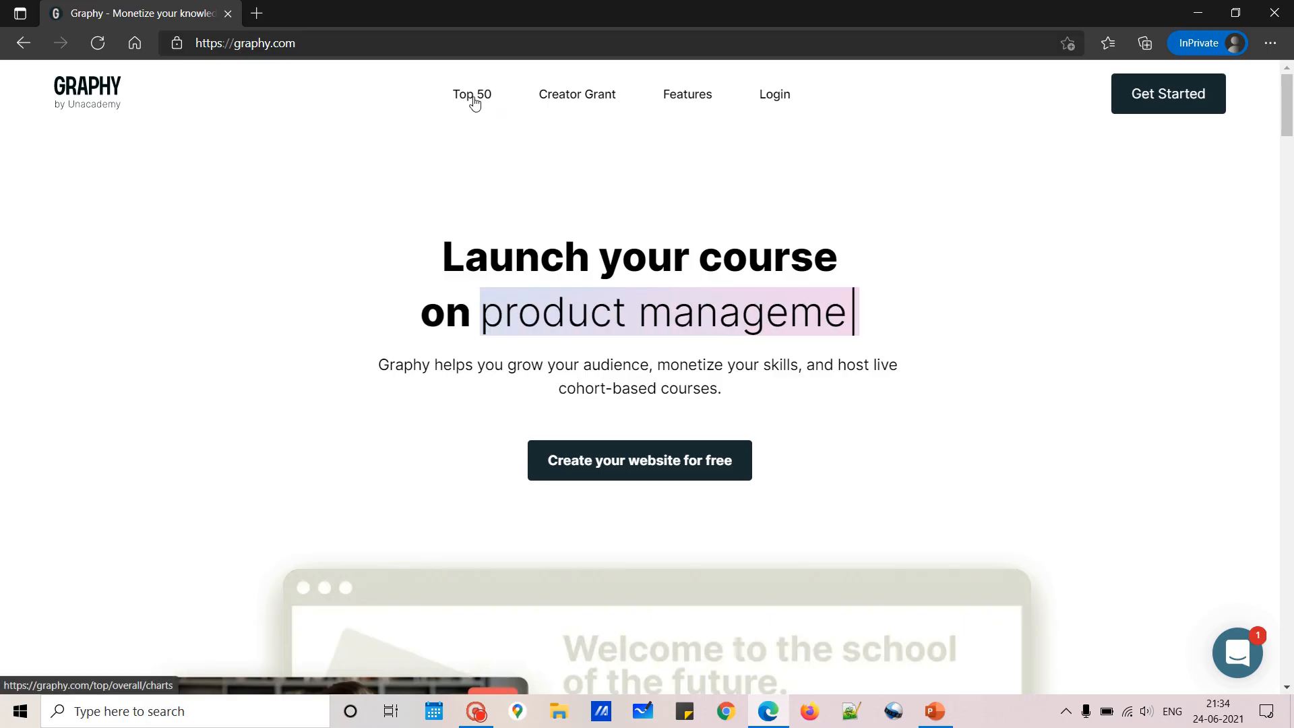
Show the Top 50 Top Grossing creator chart filtered to the Career category
click(473, 94)
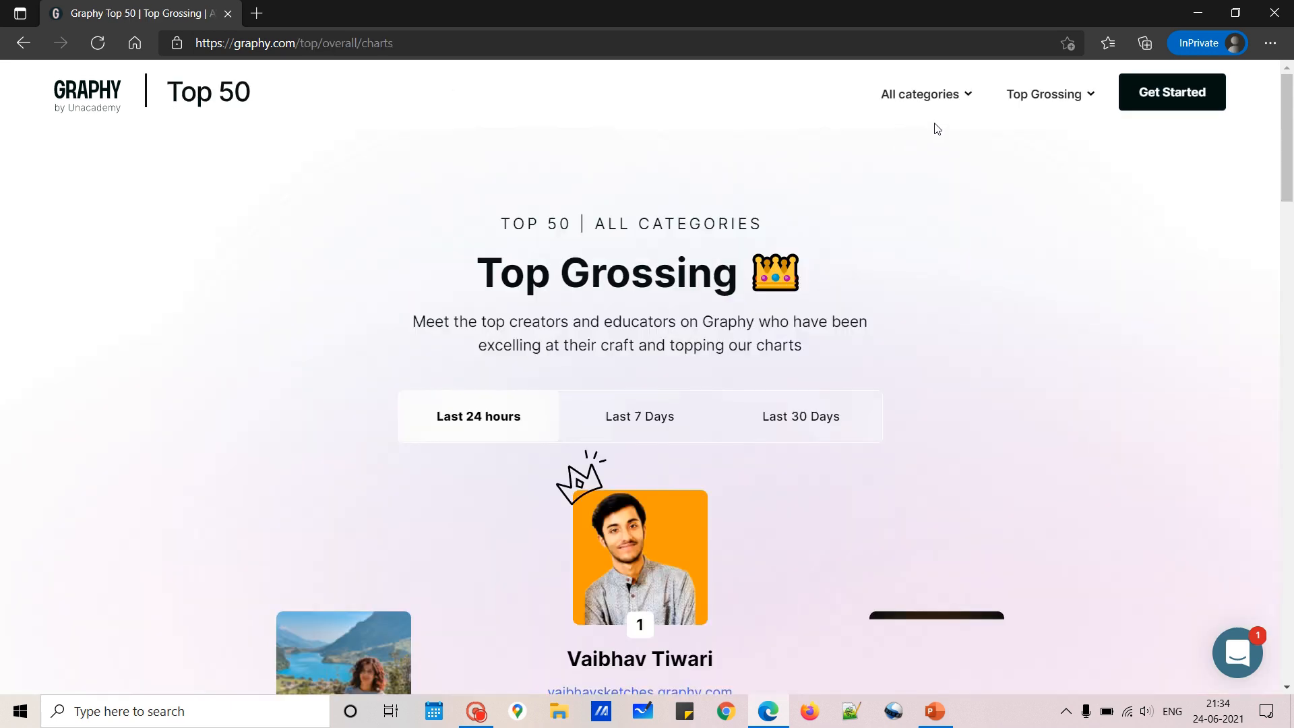
click(926, 94)
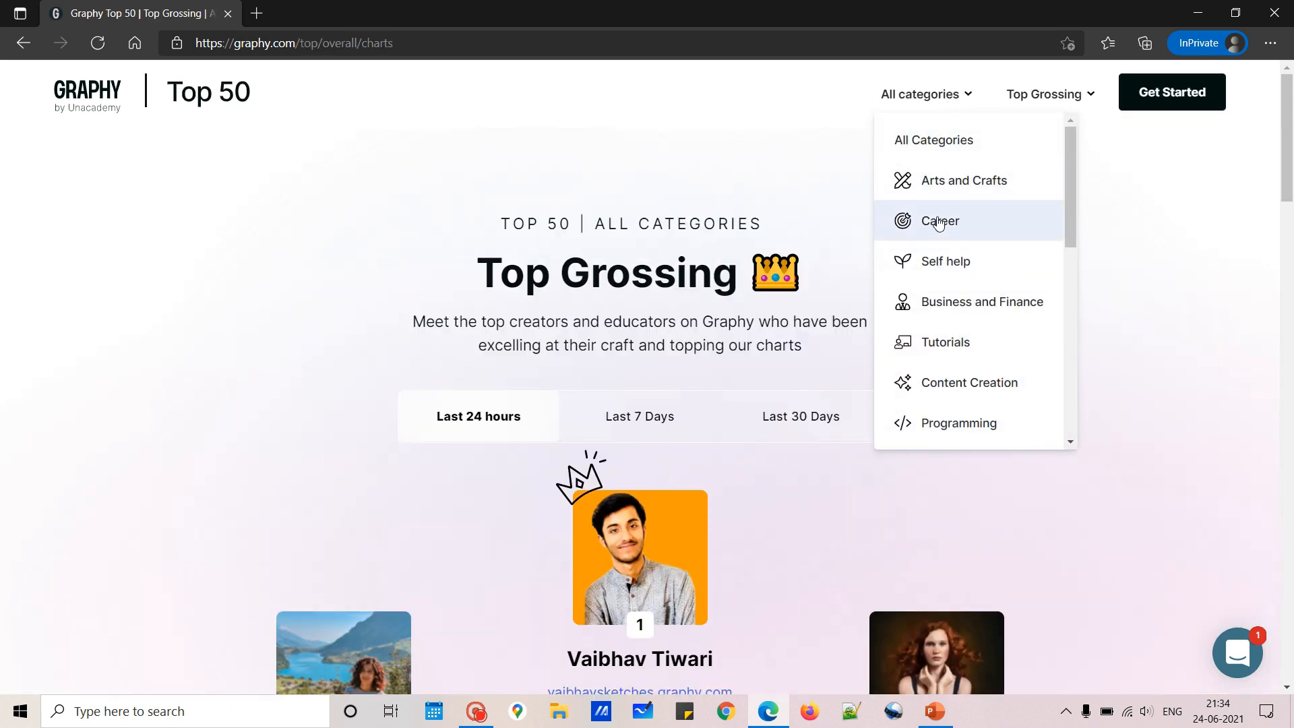
click(940, 221)
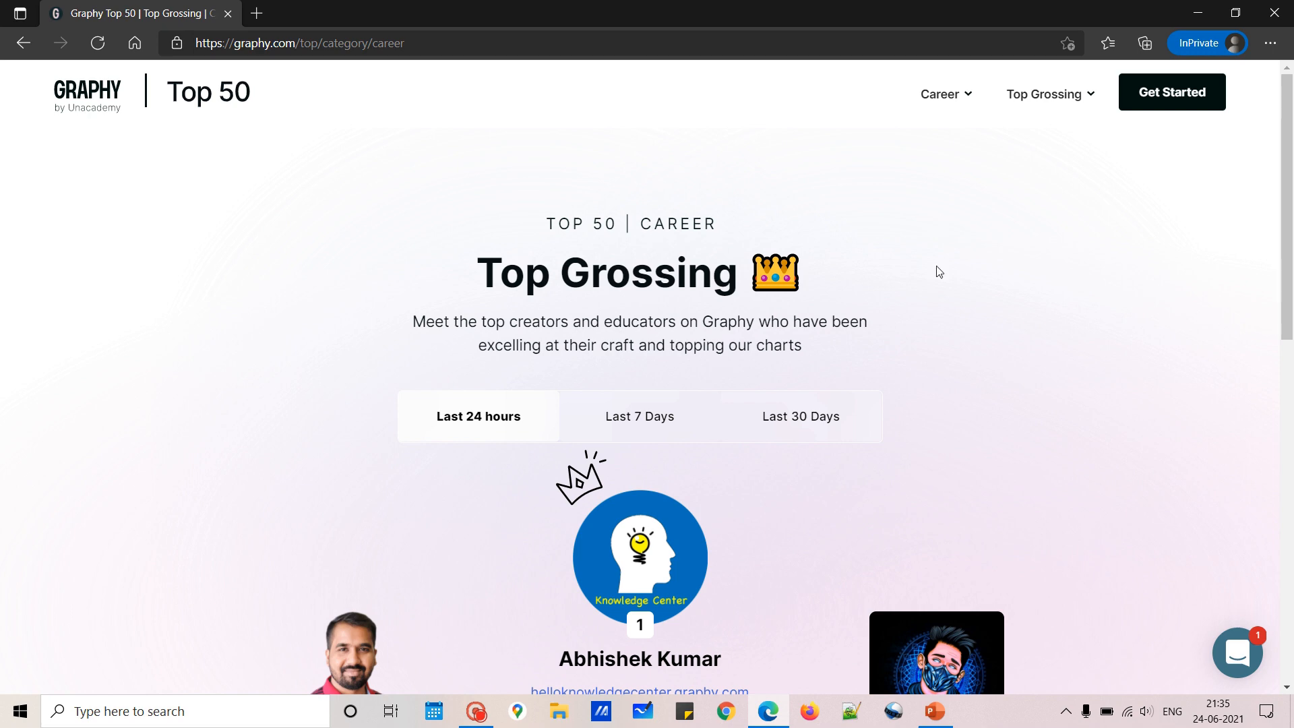
scroll(down, 3)
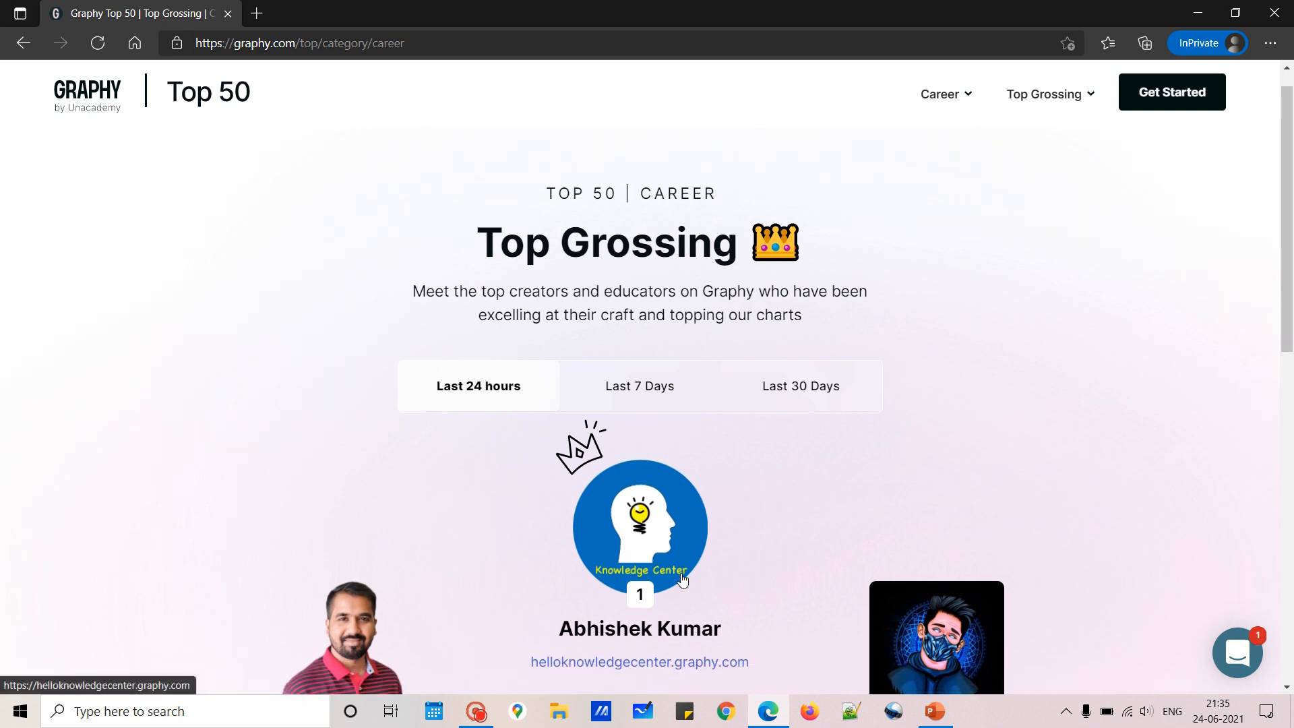
Go to top-ranked creator Abhishek Kumar's site and scroll to his course cards
click(640, 526)
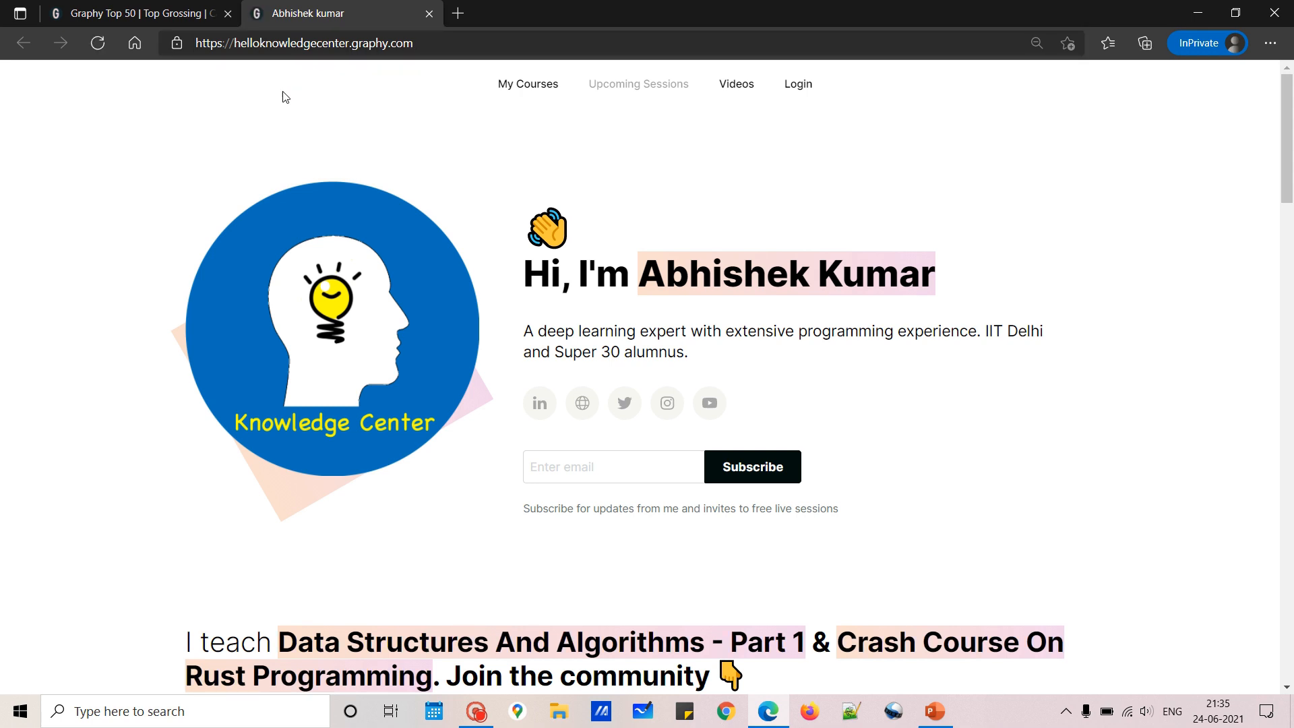
scroll(down, 3)
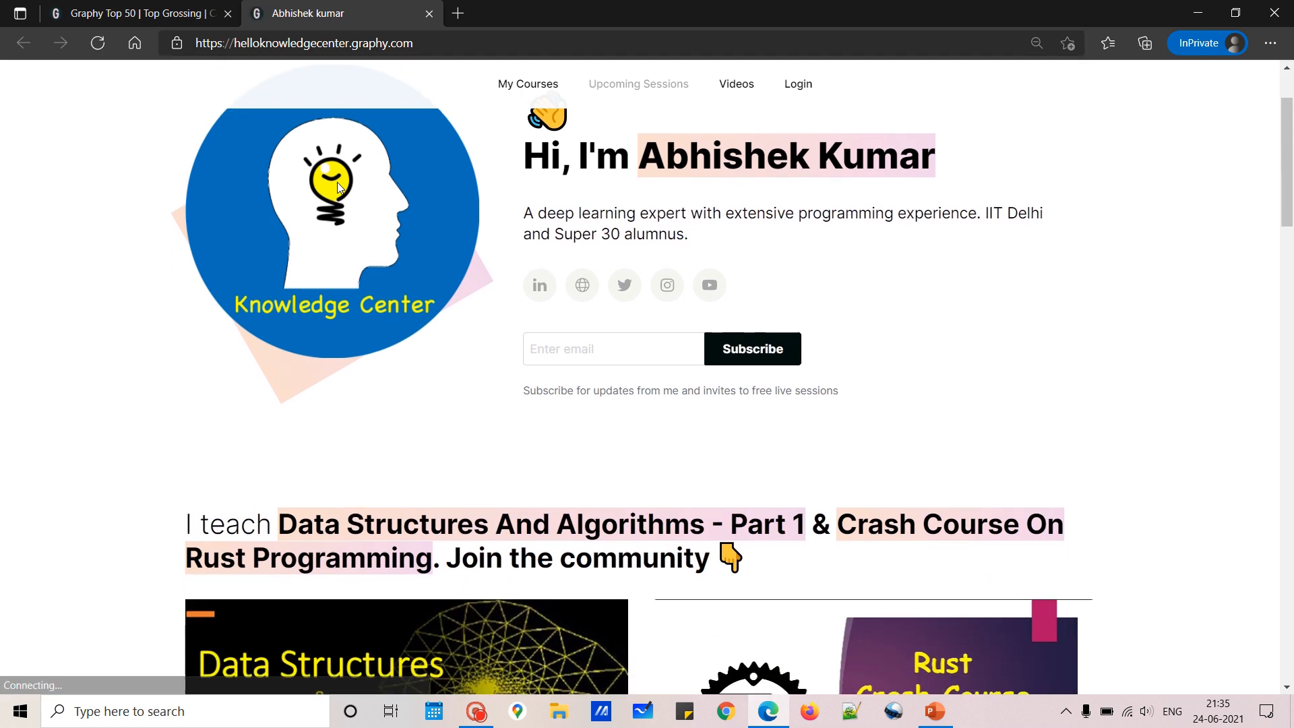
scroll(down, 3)
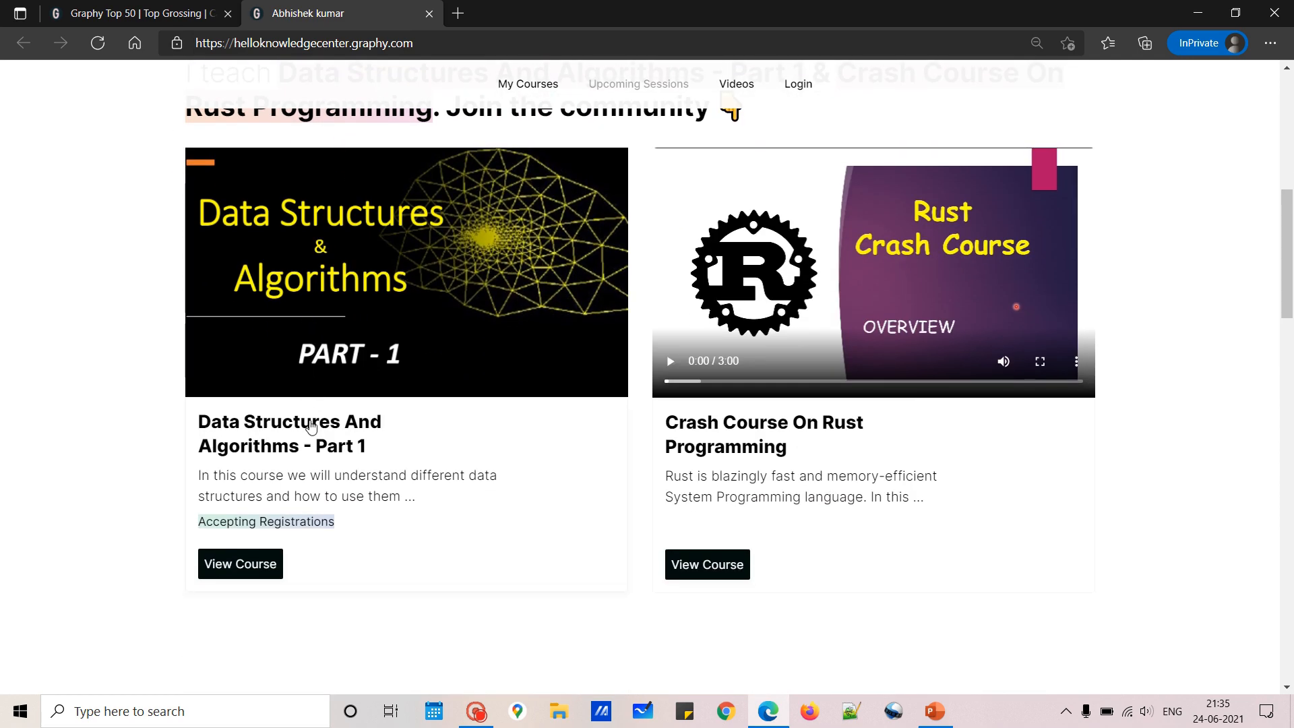
View the Data Structures and Algorithms - Part 1 course page: description, ₹1000 price, syllabus, money-back guarantee
click(240, 563)
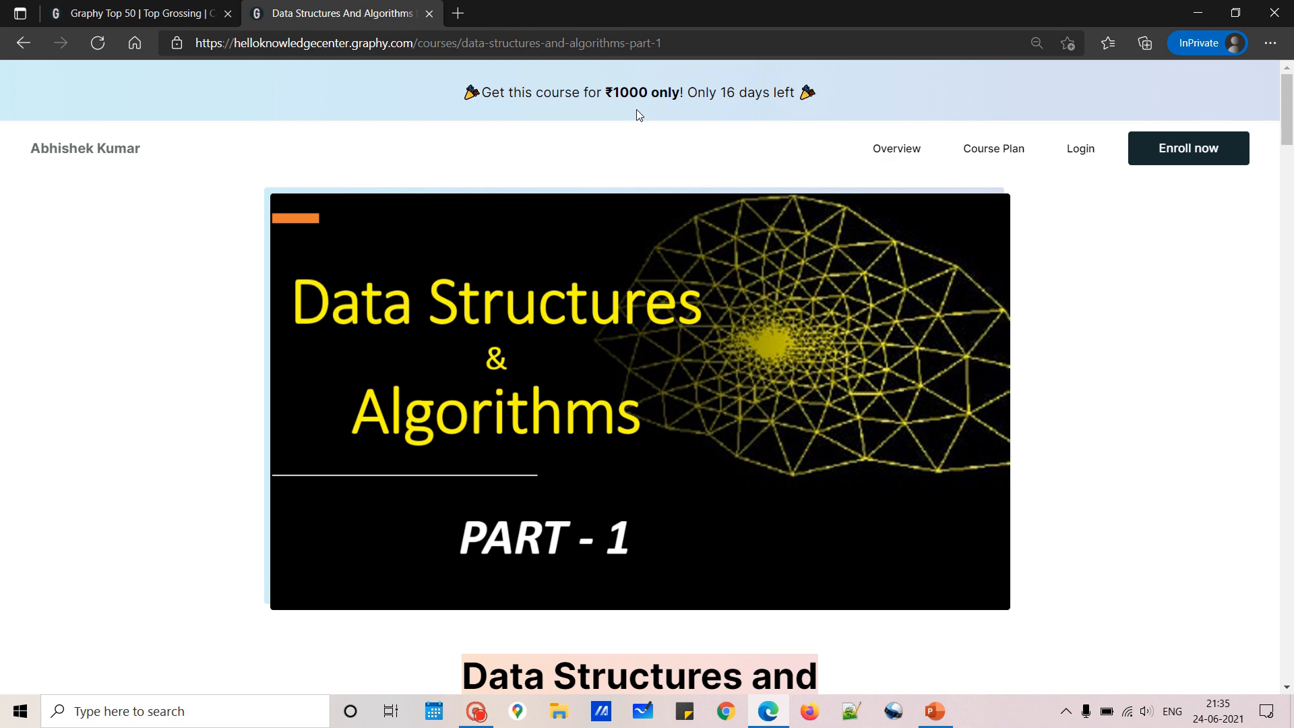
mouse_move(726, 139)
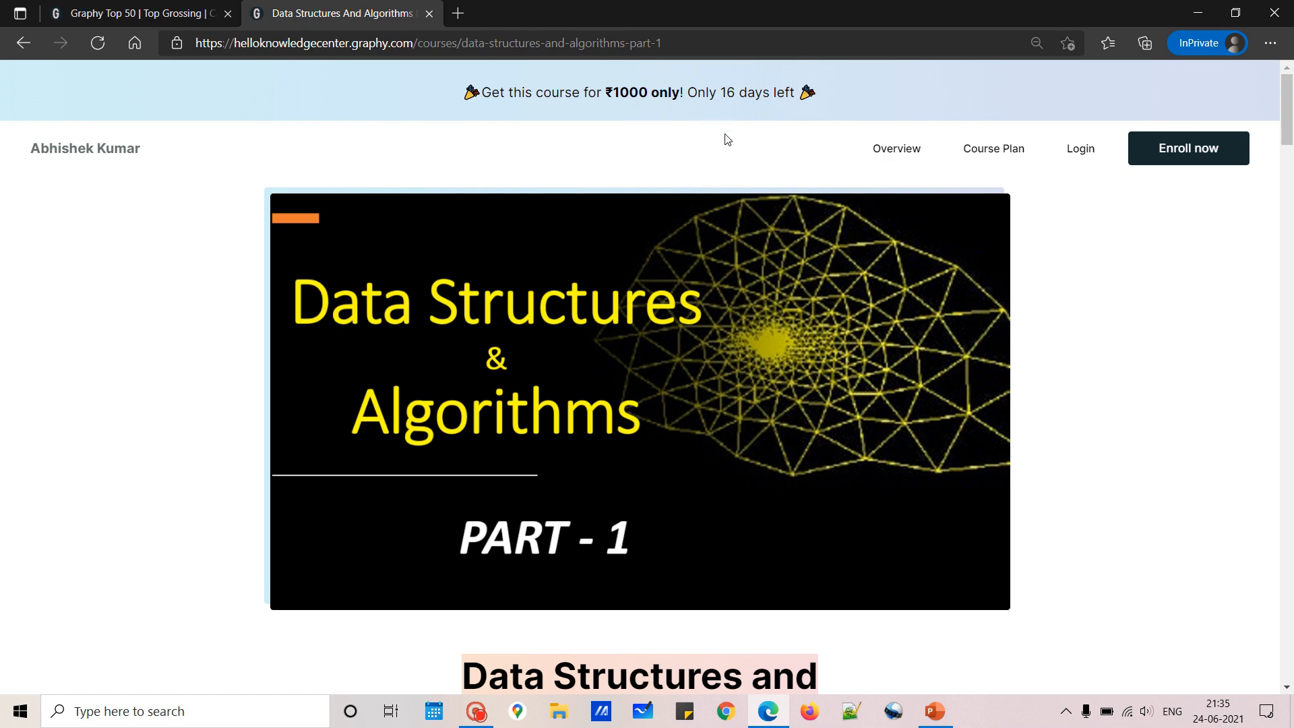
scroll(down, 3)
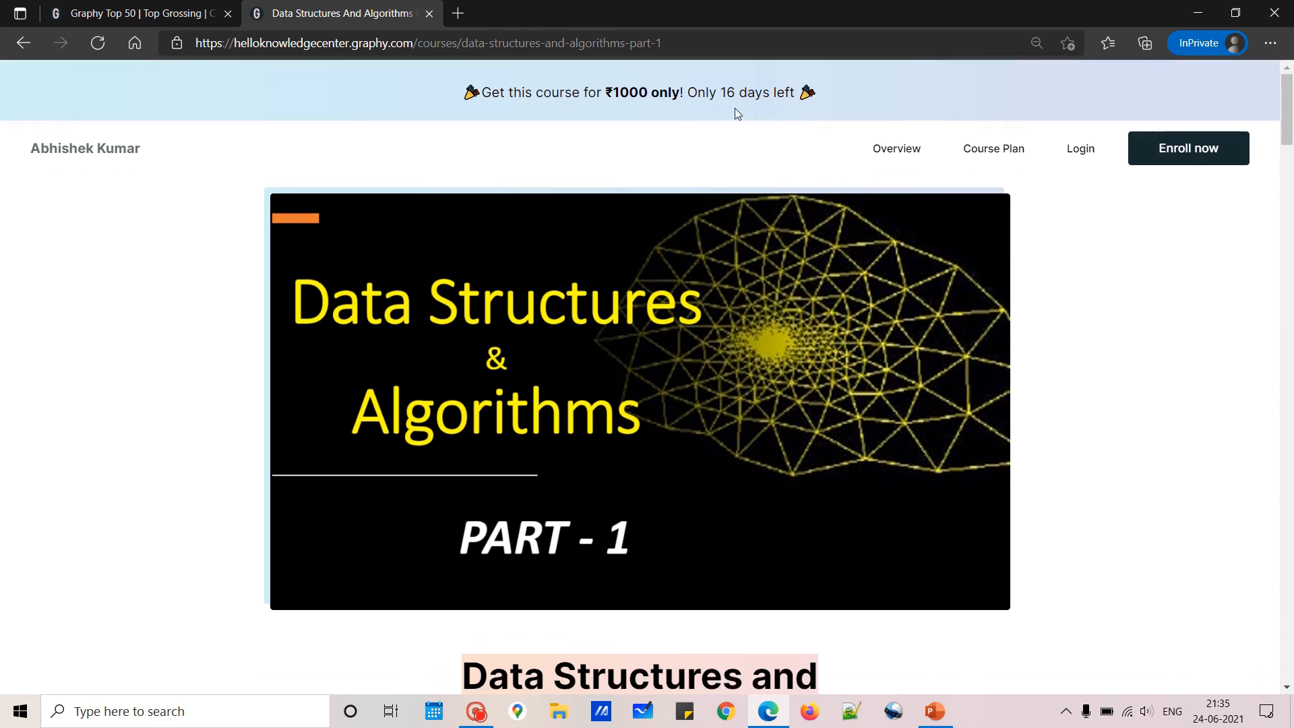
scroll(down, 3)
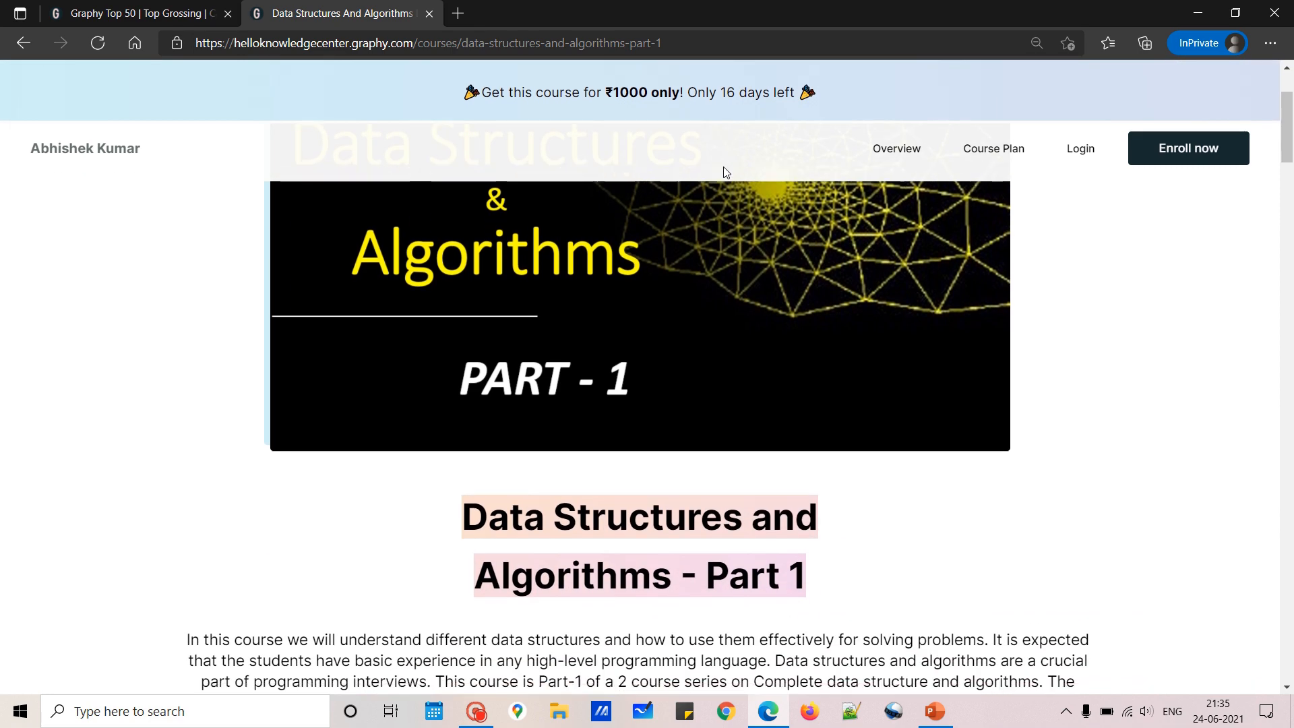
scroll(down, 3)
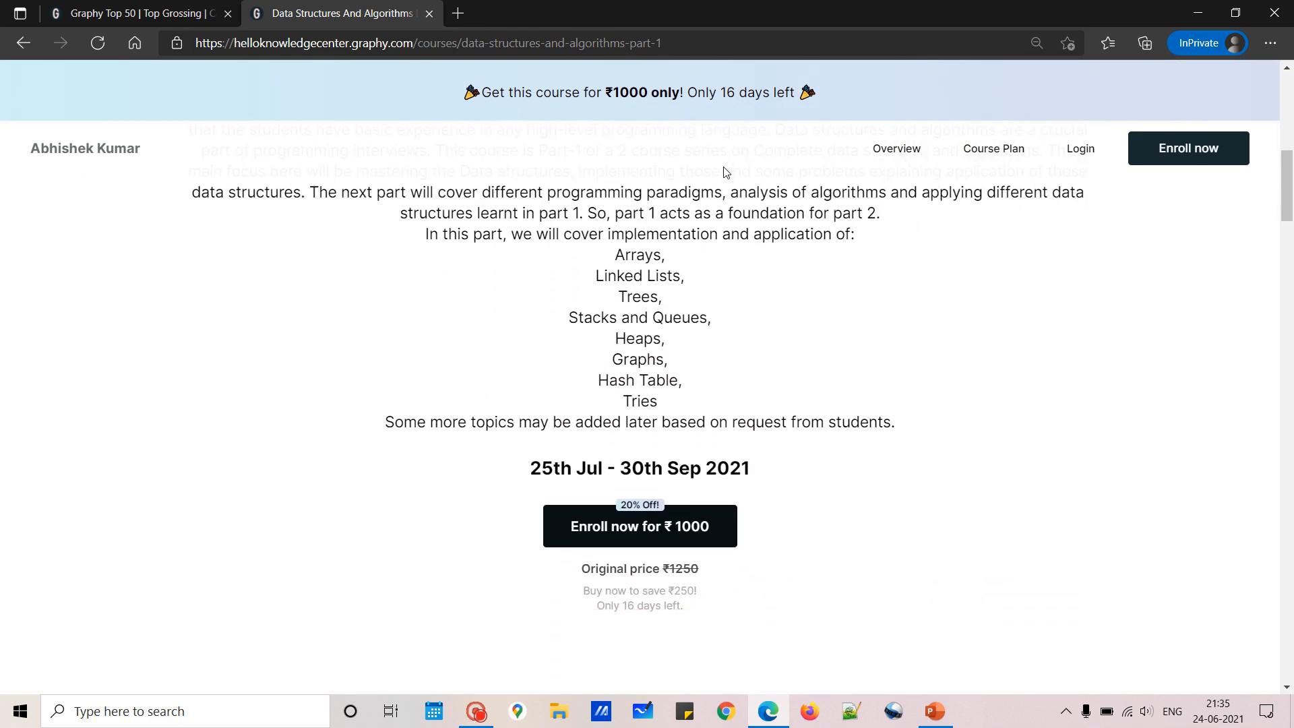
scroll(down, 3)
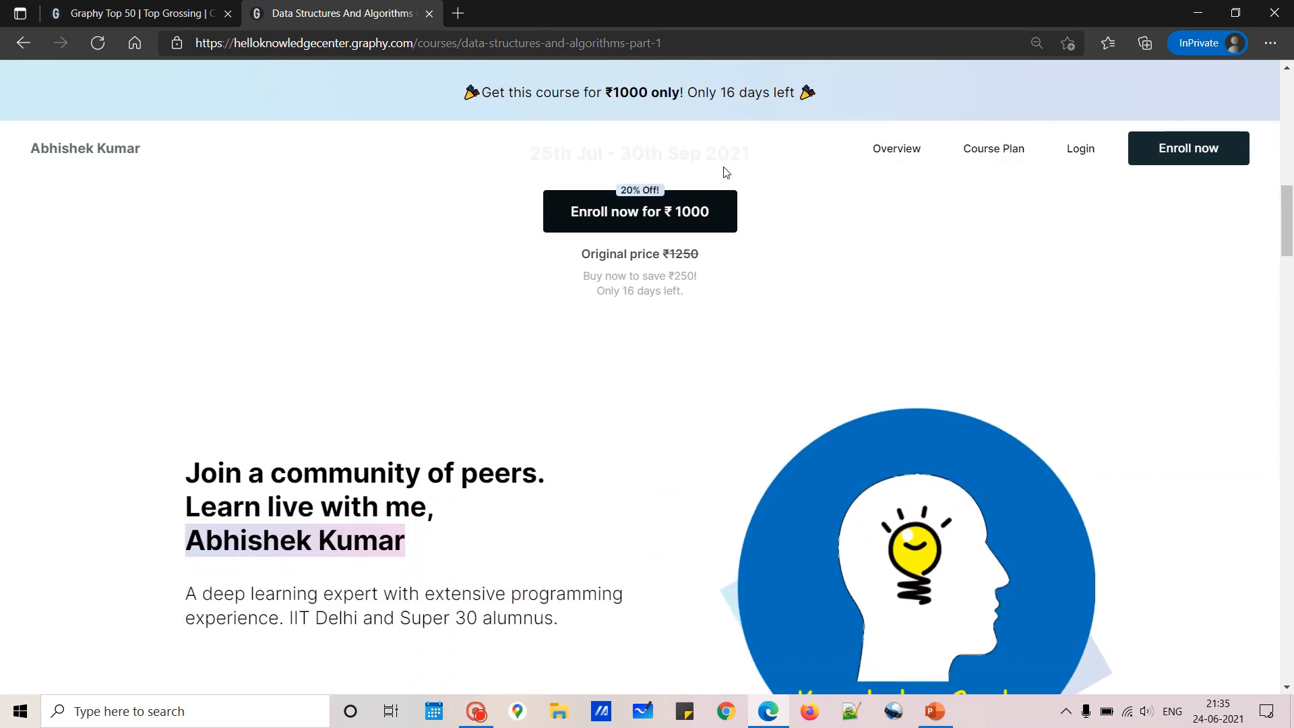
scroll(down, 3)
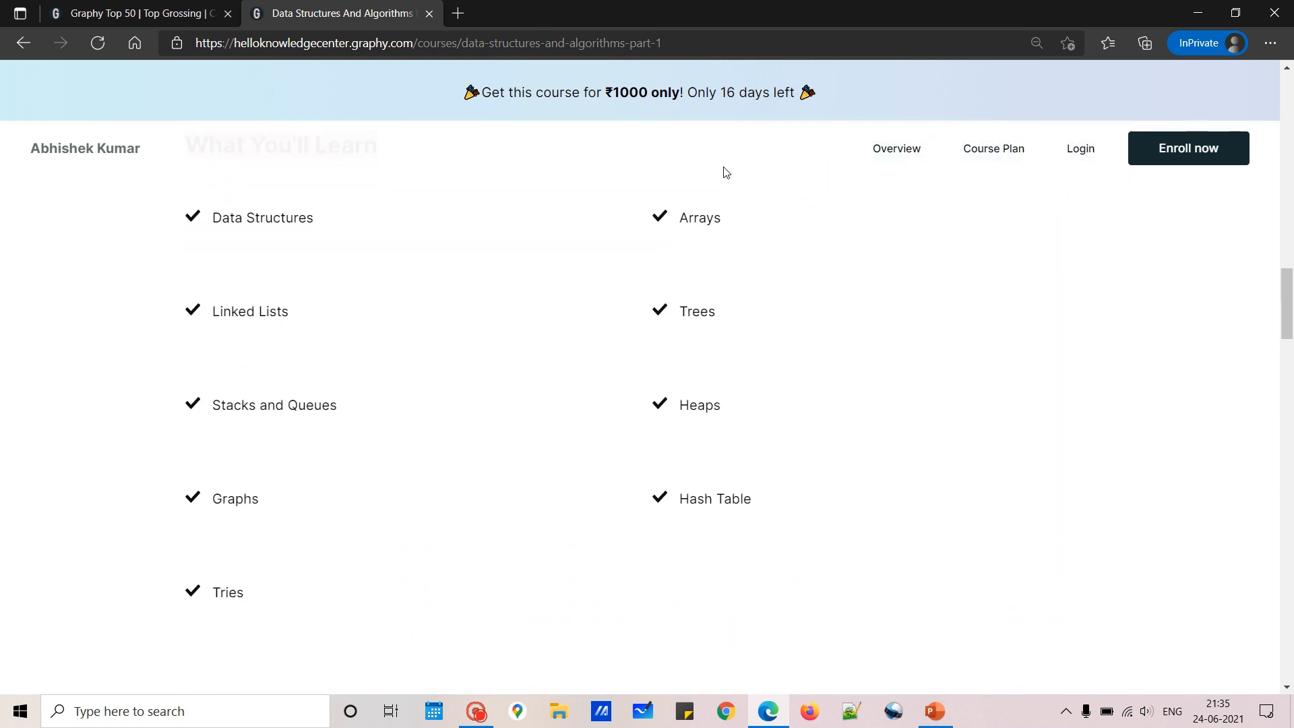
scroll(down, 3)
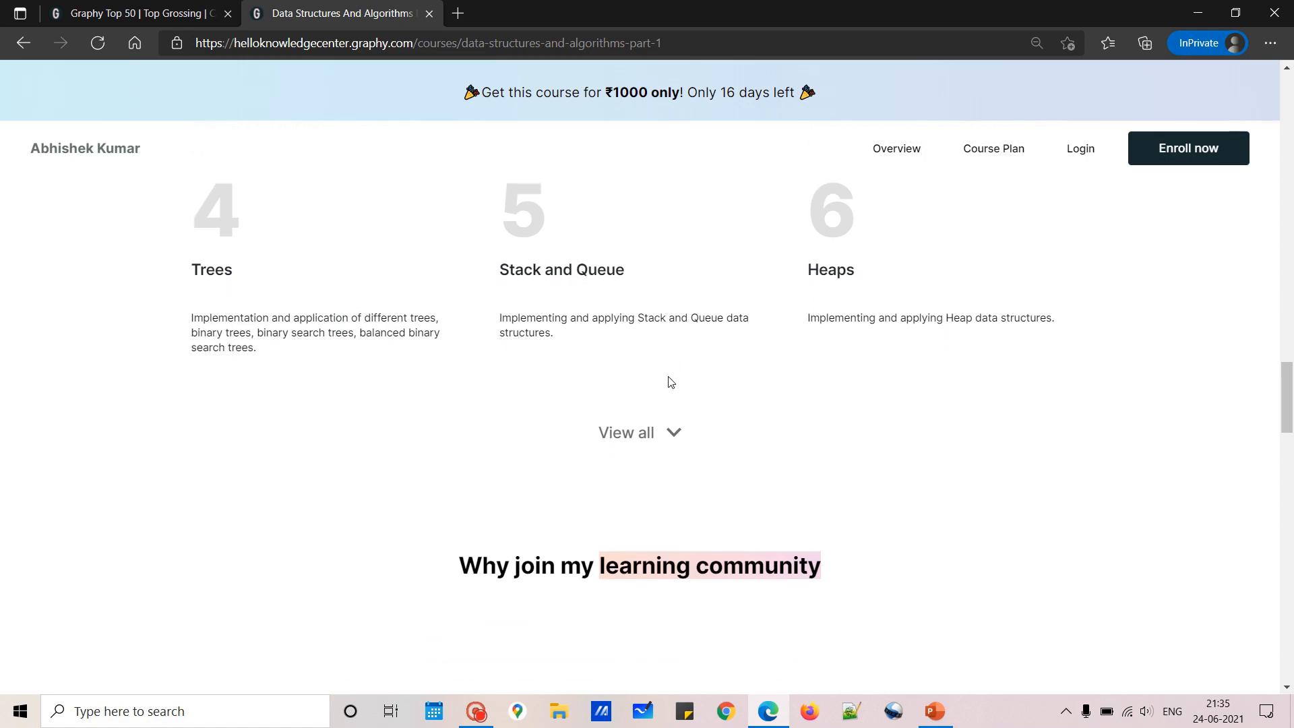
scroll(down, 3)
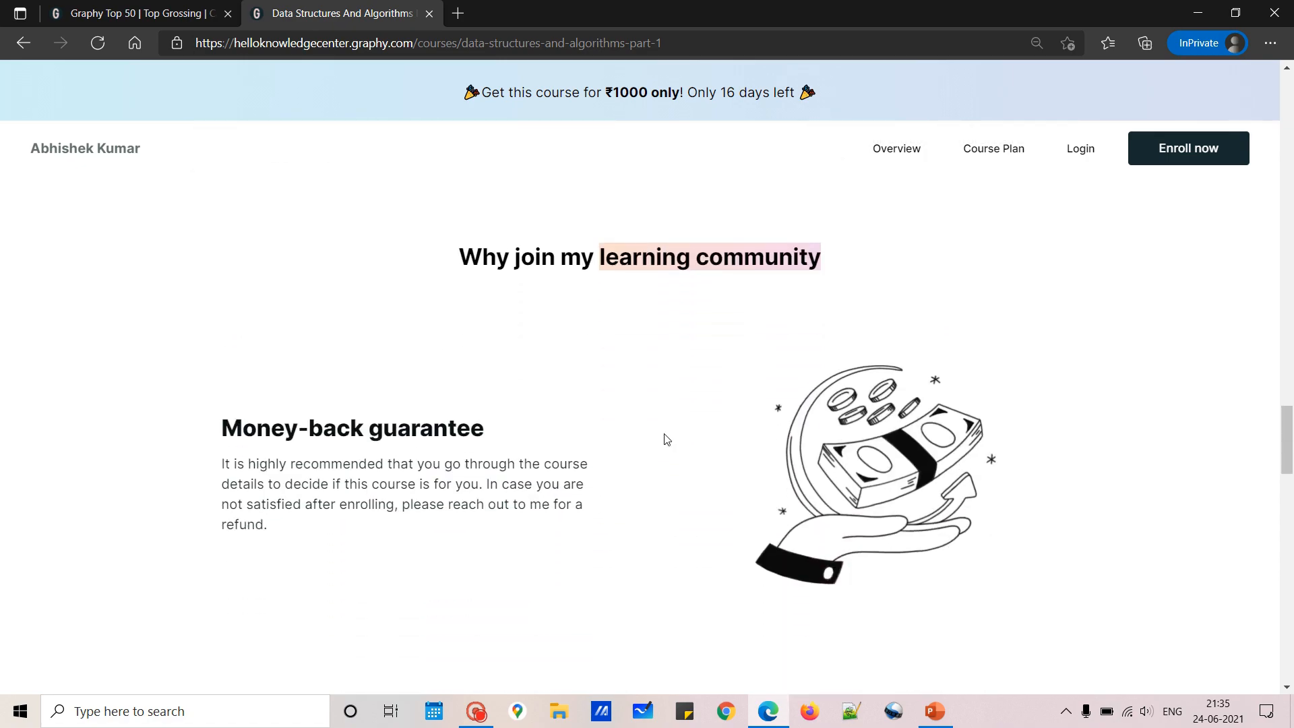